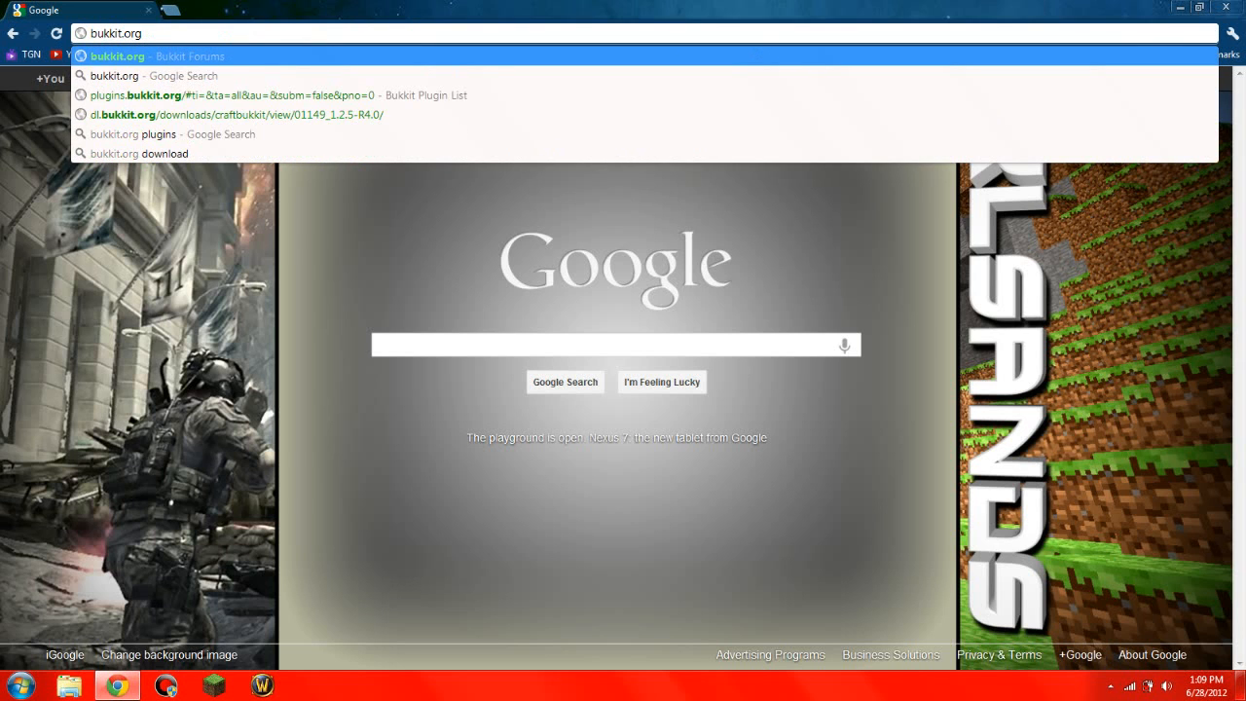
- Load plugins.bukkit.org from the address bar and focus the plugin Title search box
{"action": "left_click", "coordinate": [116, 54]}
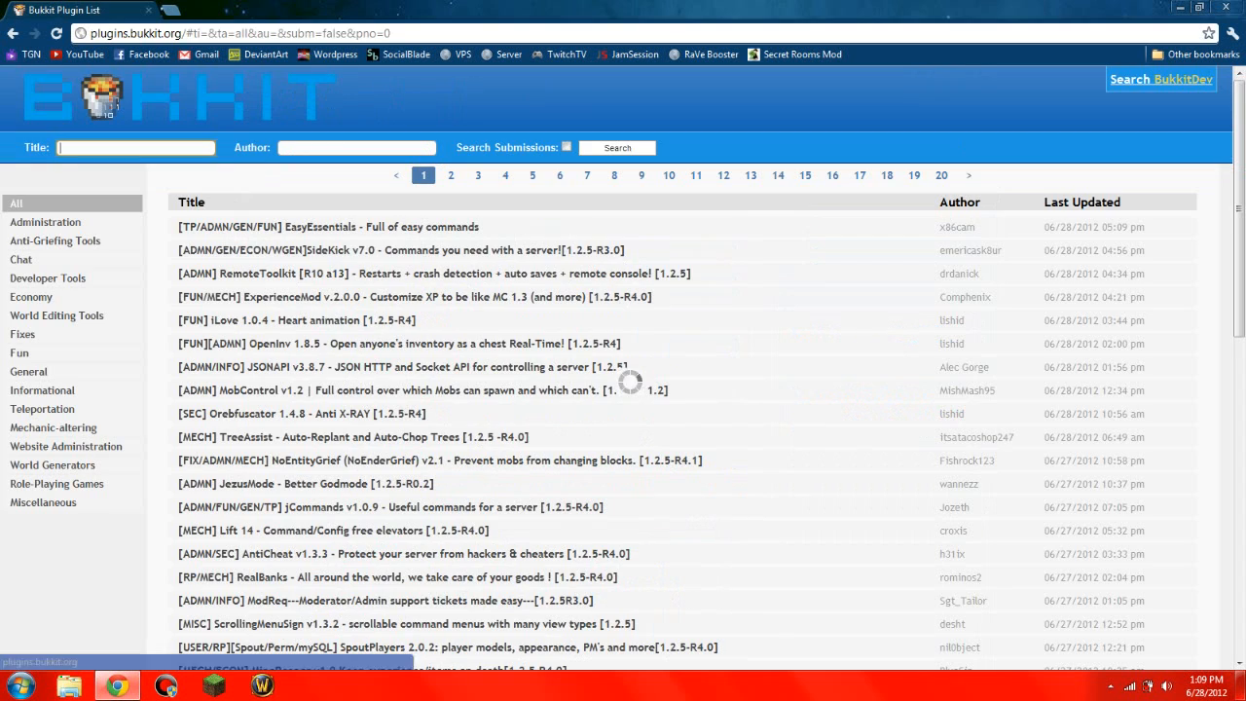
{"action": "left_click", "coordinate": [136, 148]}
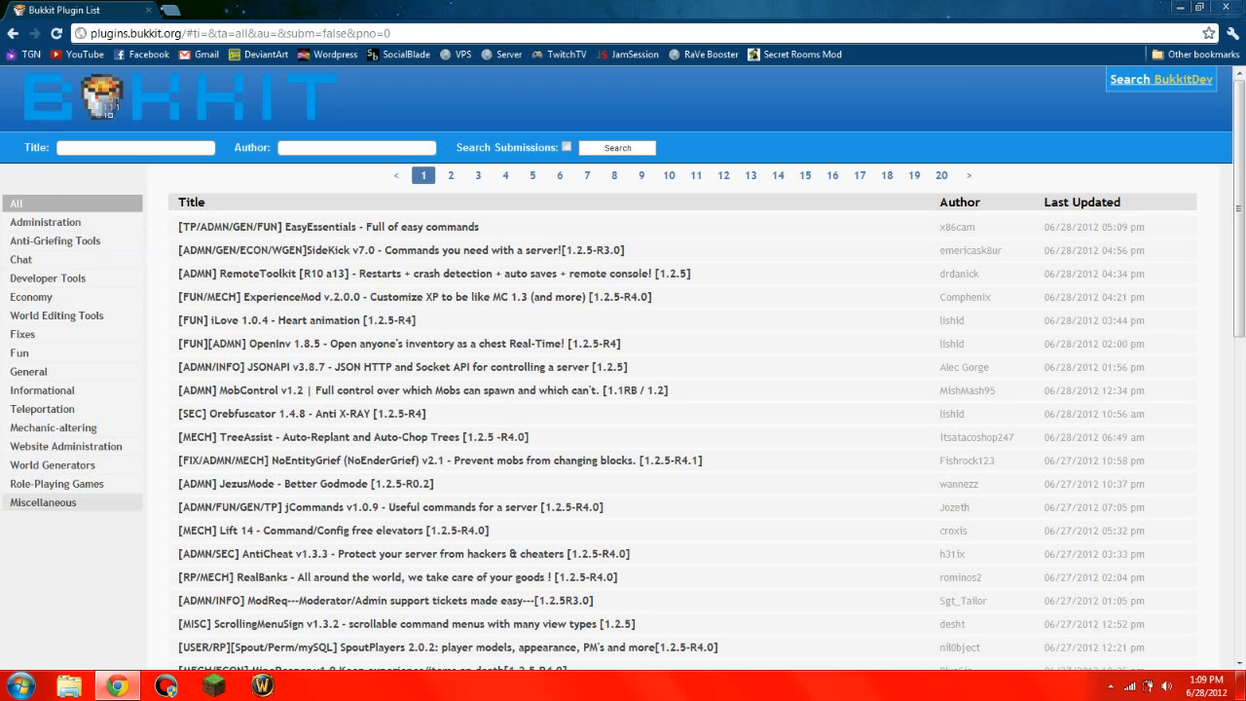
{"action": "left_click", "coordinate": [136, 148]}
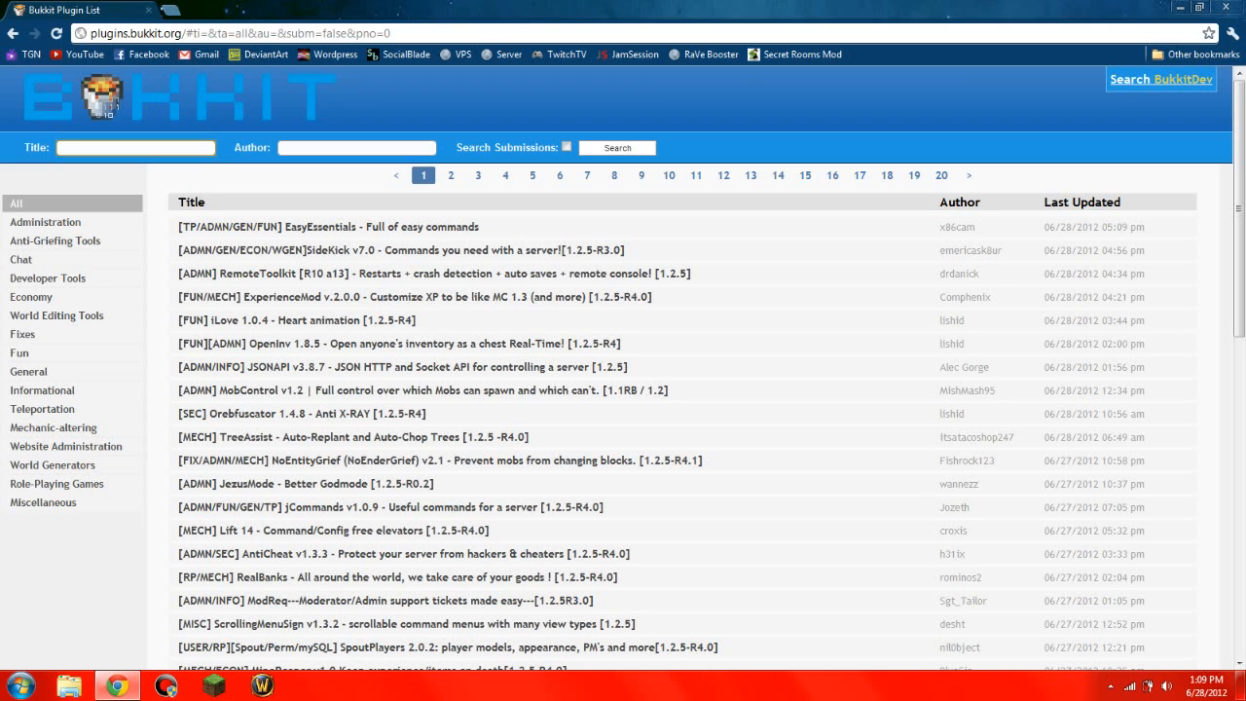
- Search titles for 'essentials', enter the Essentials 2.9.2 thread and download Essentials Core
{"action": "type", "text": "esse"}
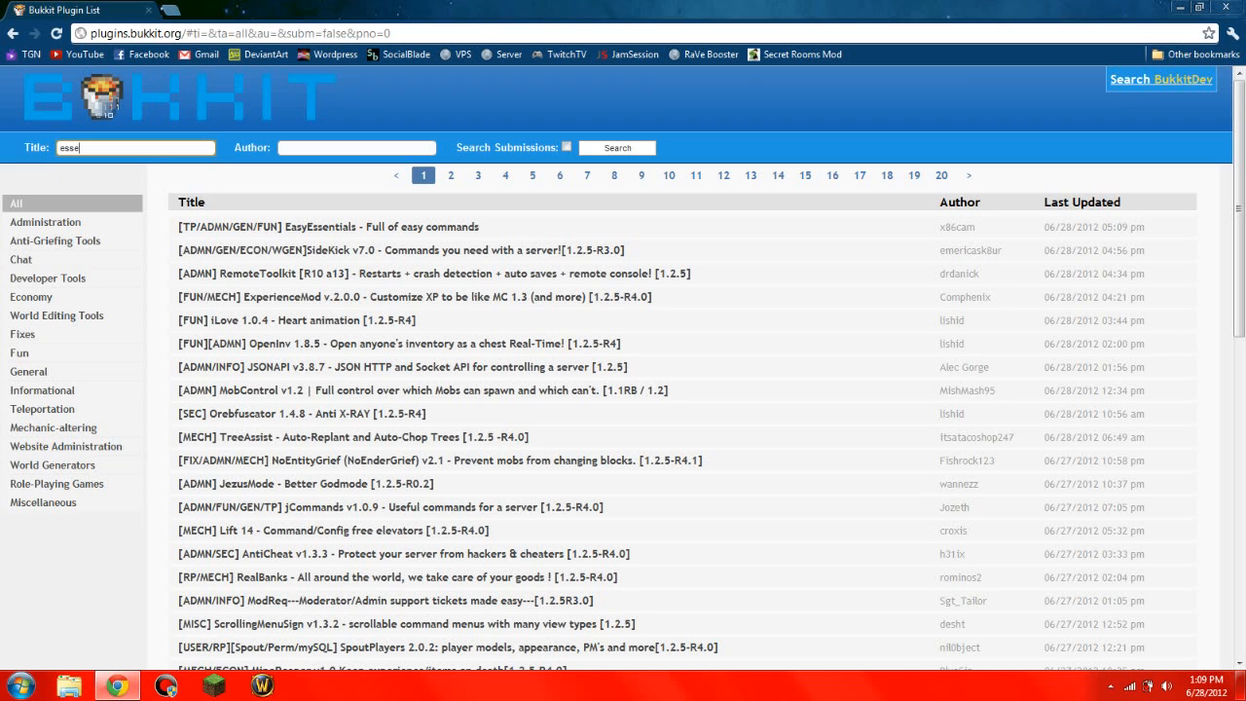
{"action": "left_click", "coordinate": [615, 148]}
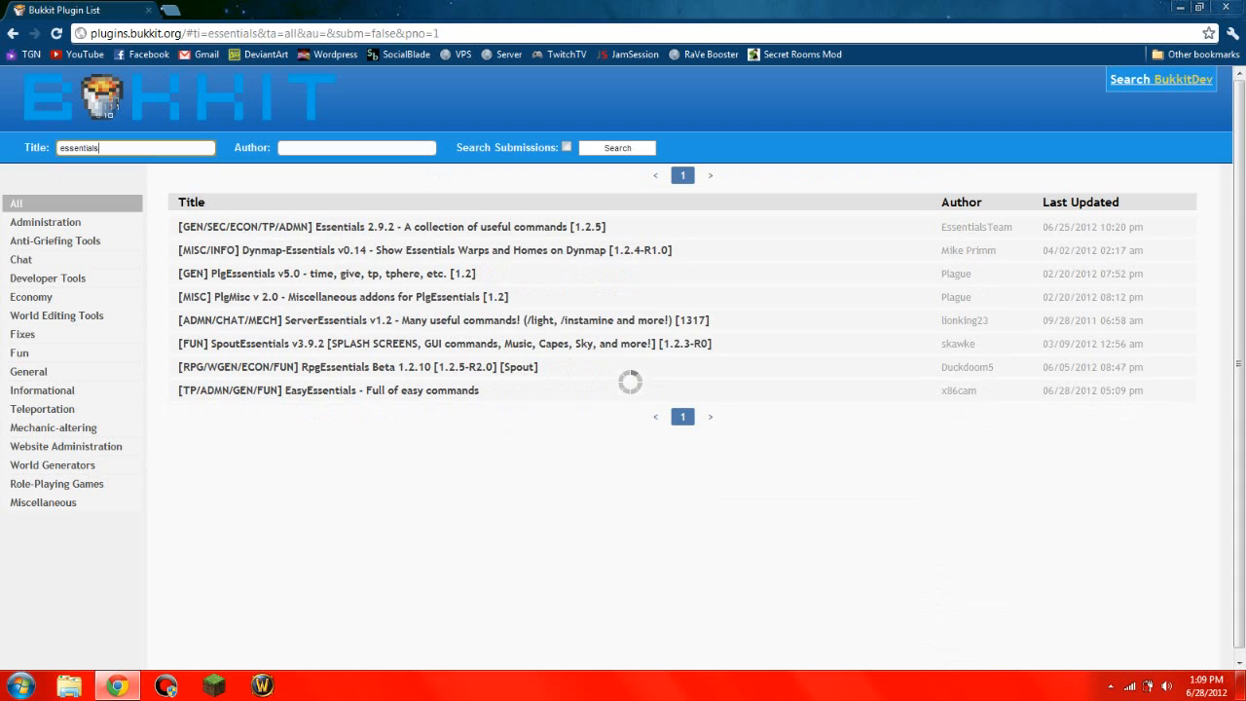
{"action": "left_click", "coordinate": [393, 226]}
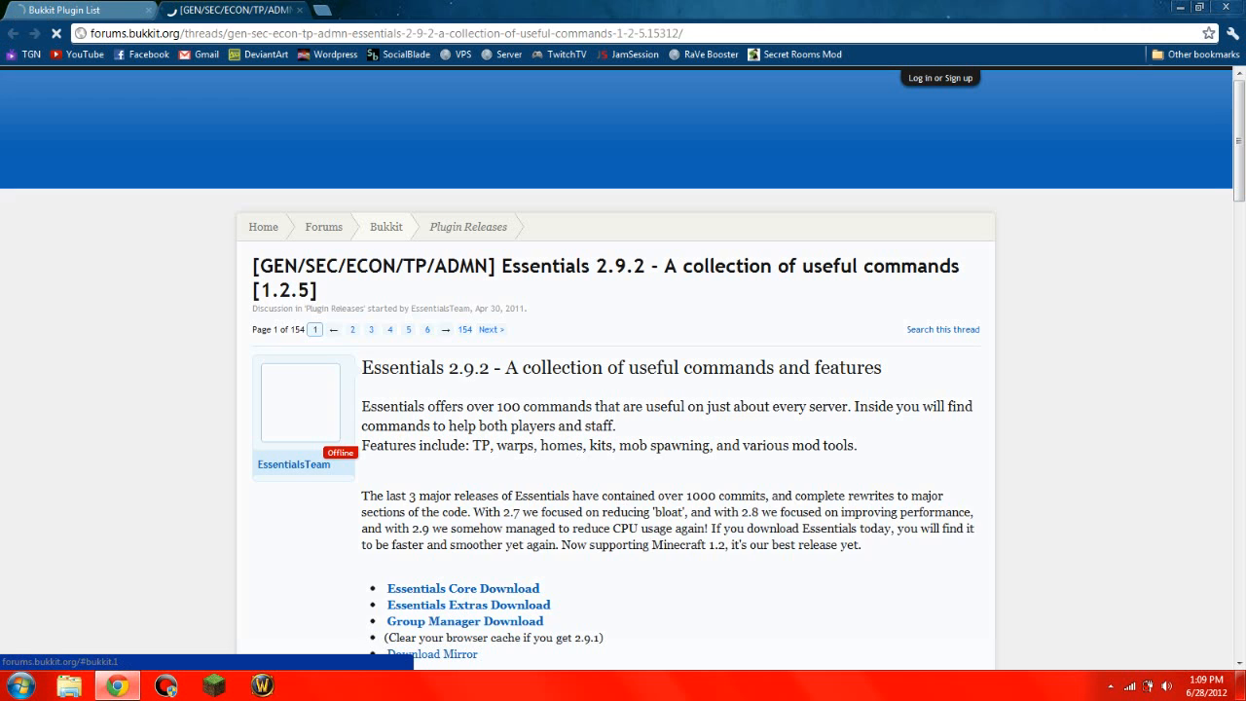
{"action": "scroll", "scroll_direction": "down", "scroll_amount": 3}
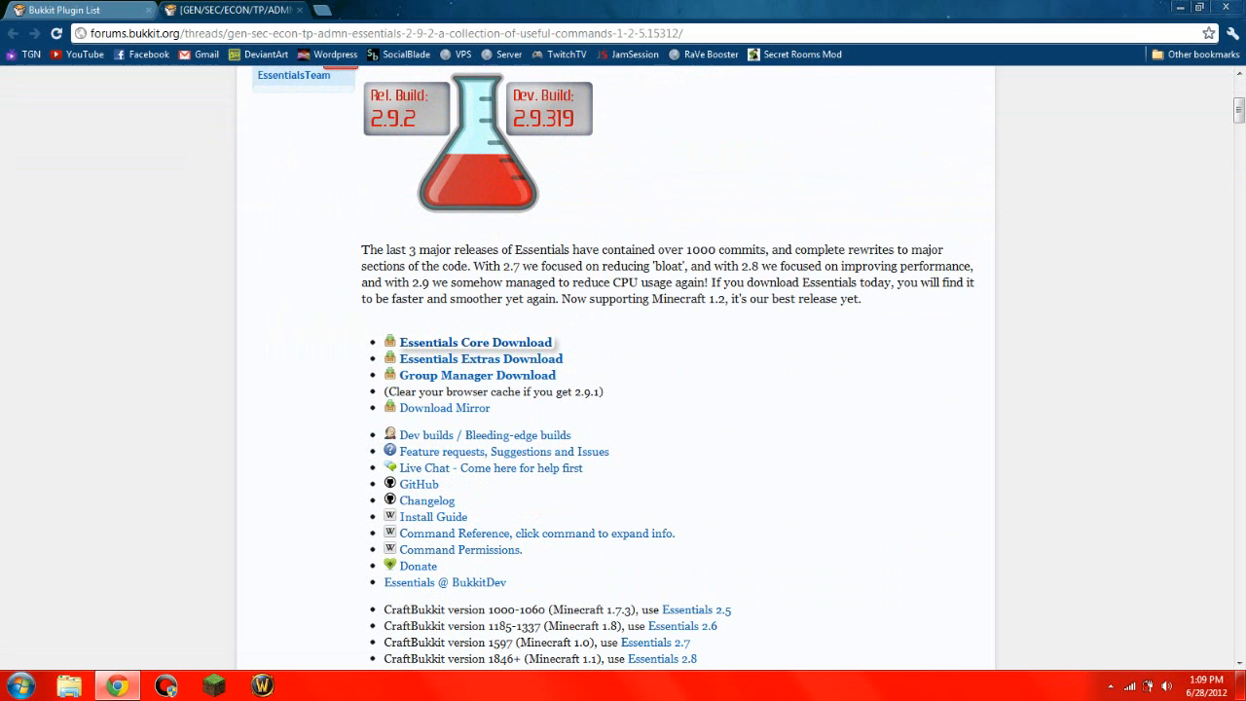
{"action": "left_click", "coordinate": [475, 343]}
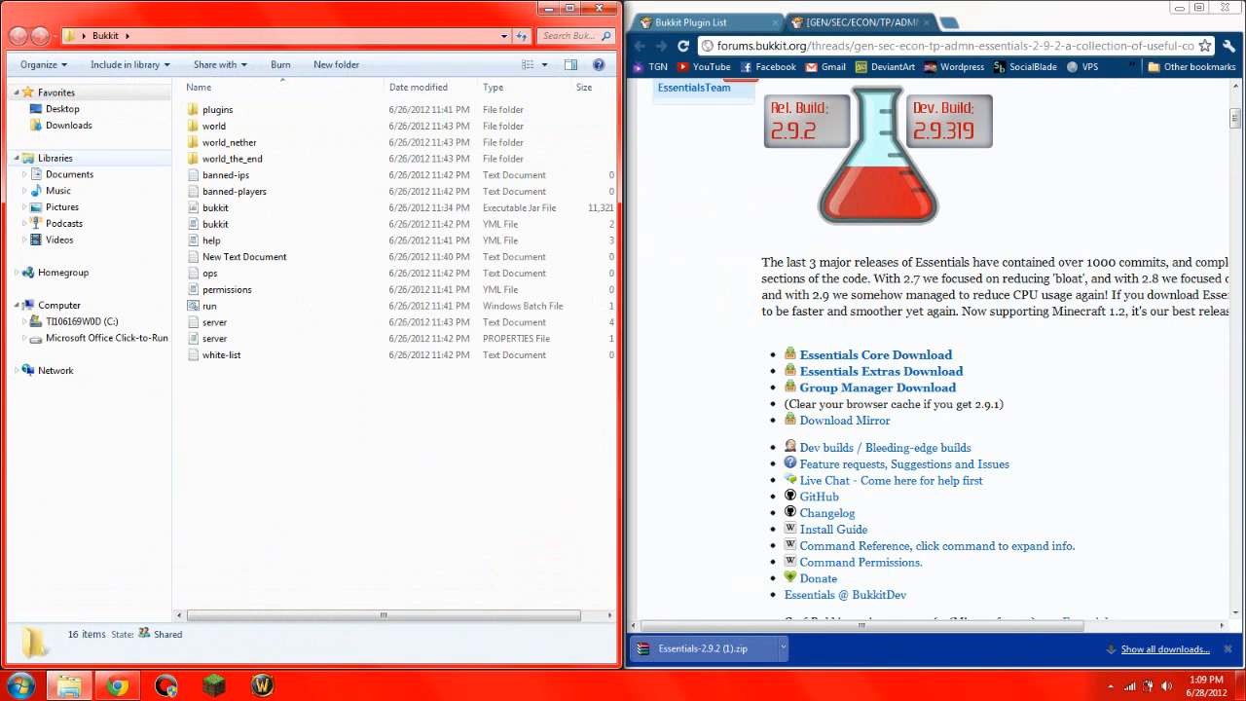
- Extract the four Essentials jars from the downloaded zip into the server's plugins folder
{"action": "left_click", "coordinate": [210, 305]}
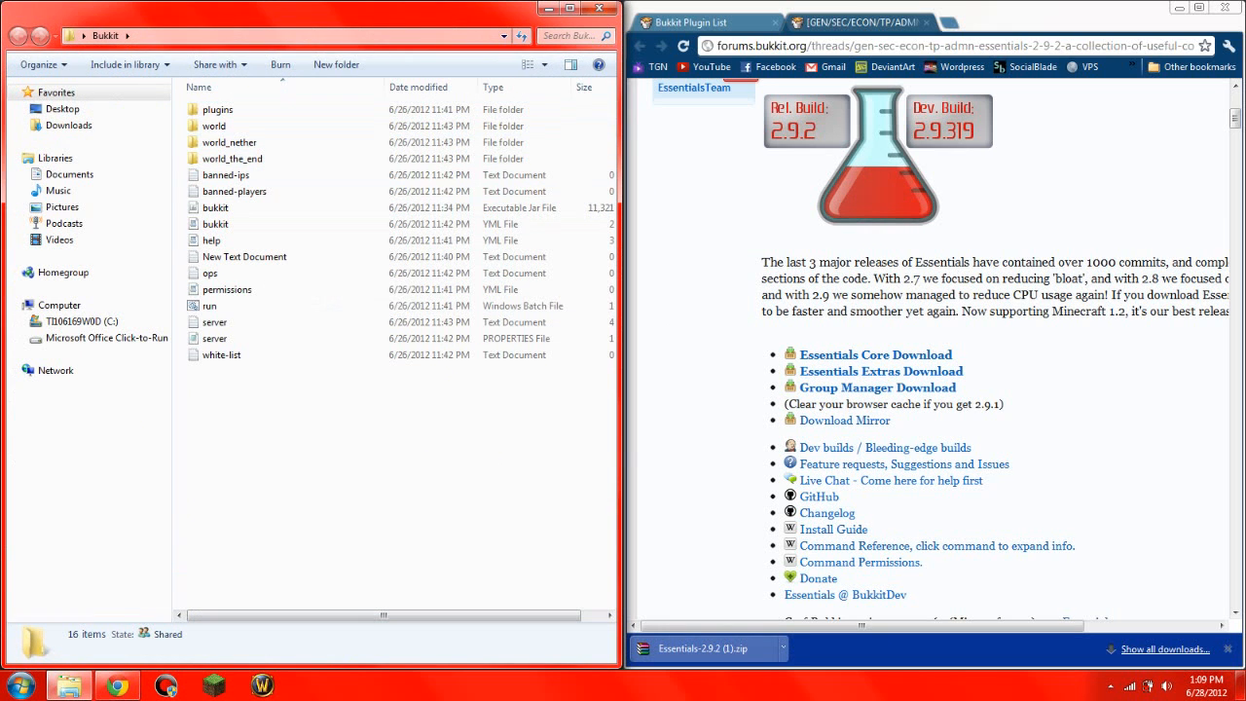
{"action": "left_click", "coordinate": [700, 647]}
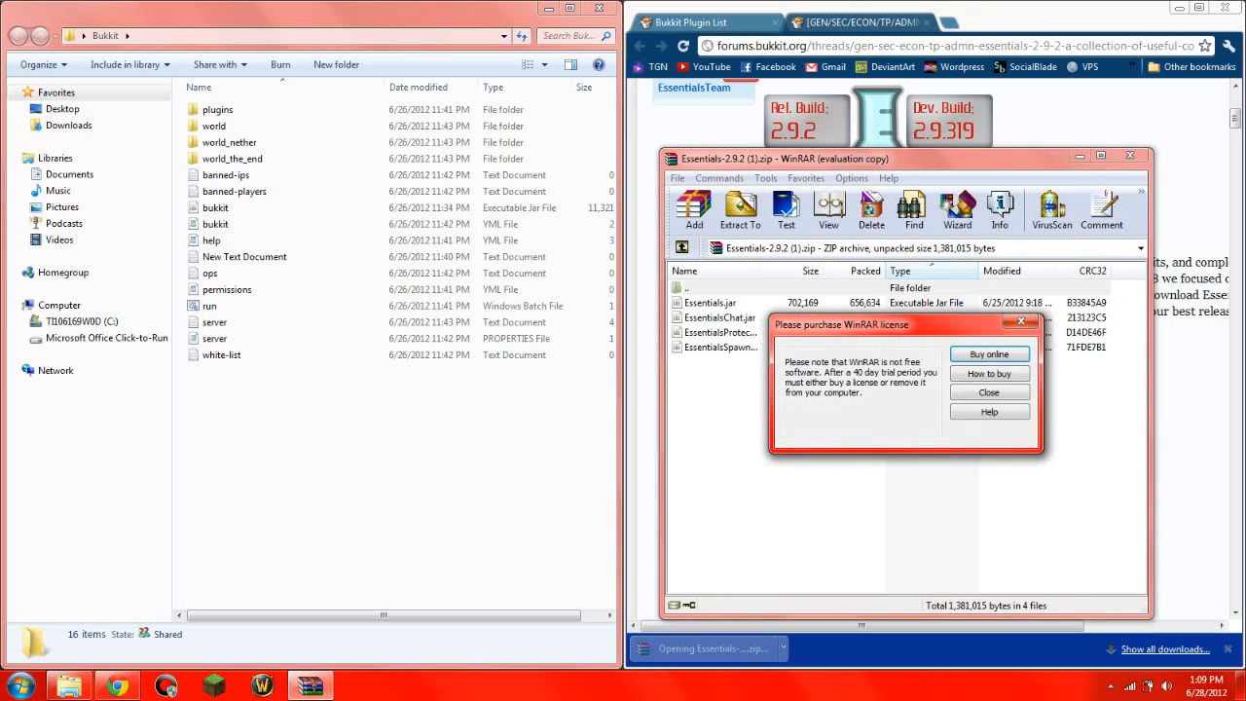
{"action": "left_click", "coordinate": [989, 393]}
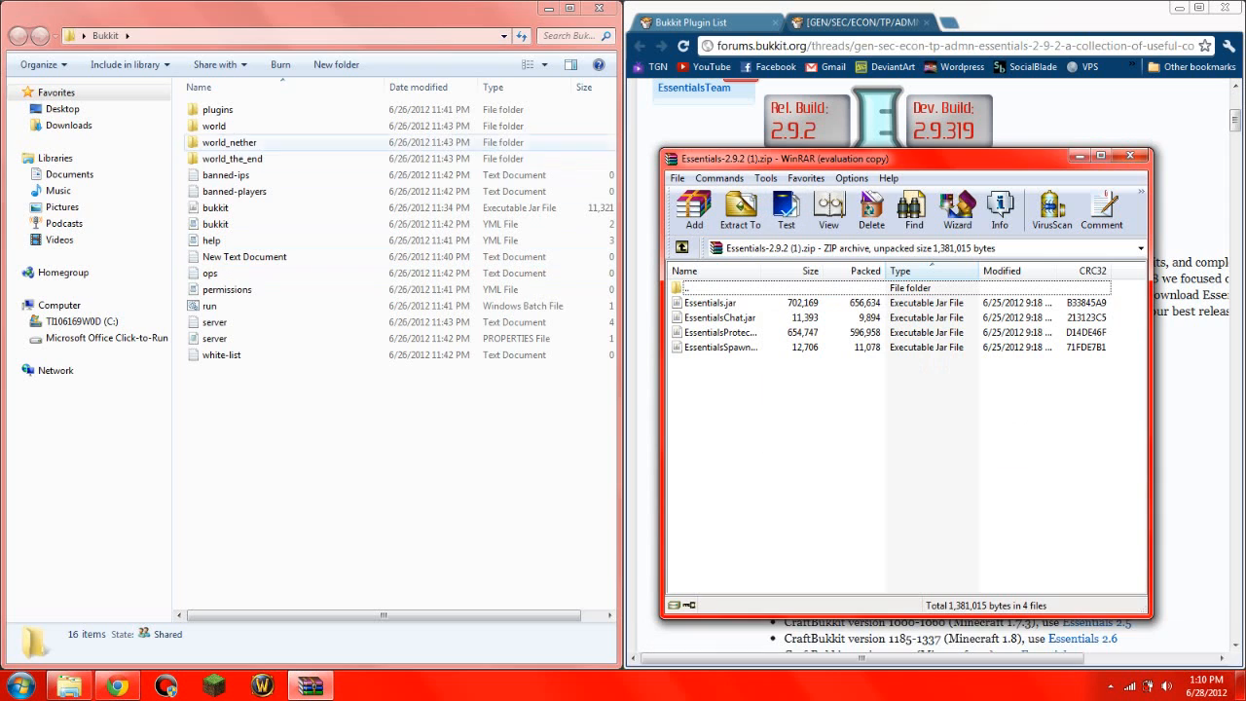
{"action": "double_click", "coordinate": [218, 109]}
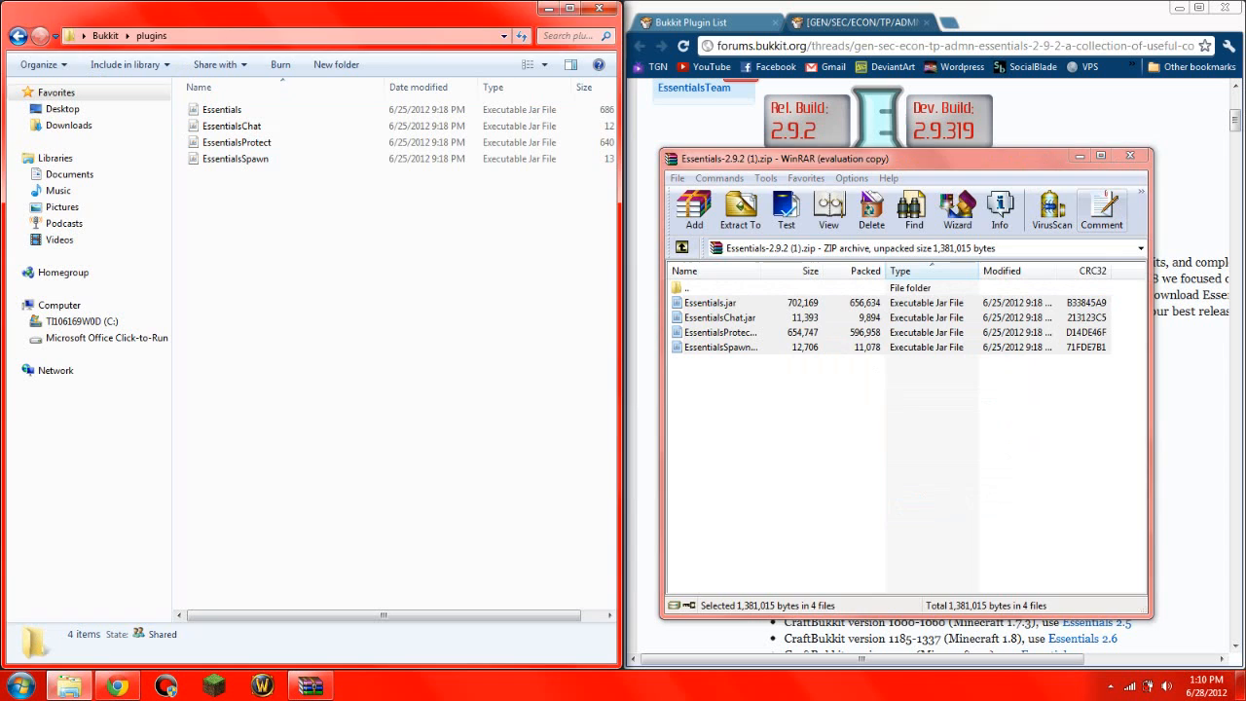
{"action": "left_click", "coordinate": [1129, 156]}
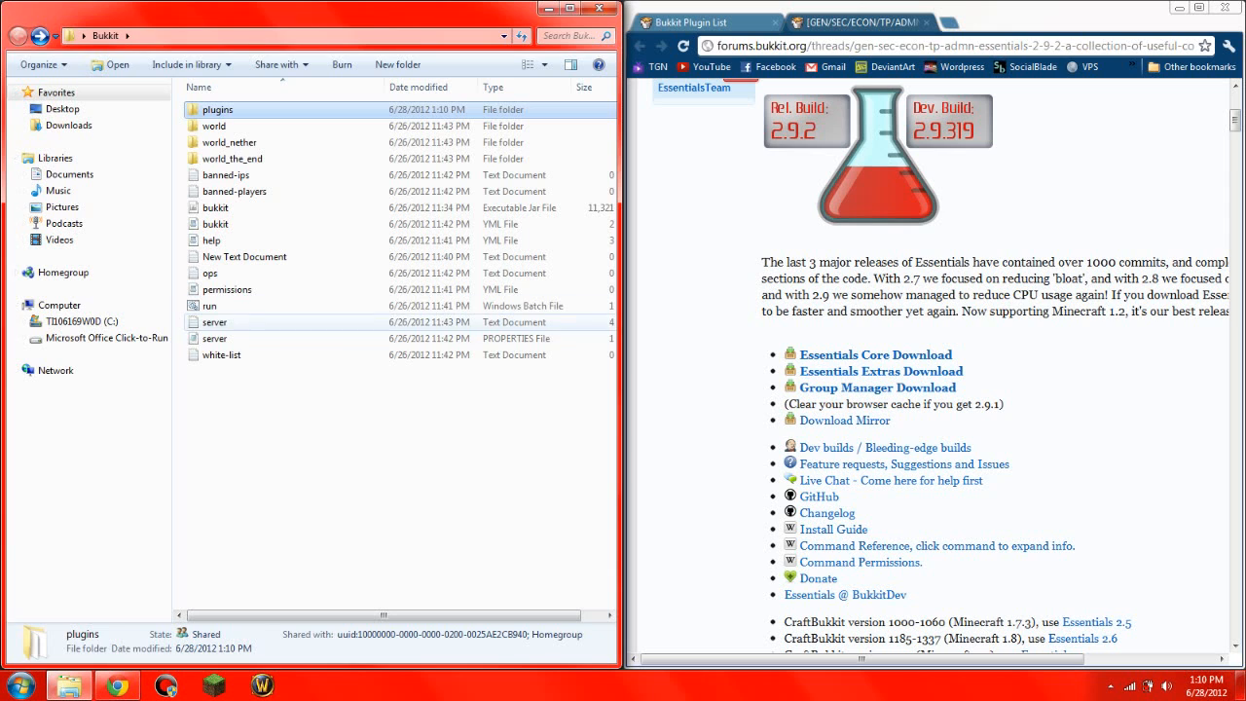
- Run run.bat so Essentials loads, stop the server, and view the new Essentials and PluginMetrics folders
{"action": "double_click", "coordinate": [210, 305]}
{"action": "type", "text": "stop"}
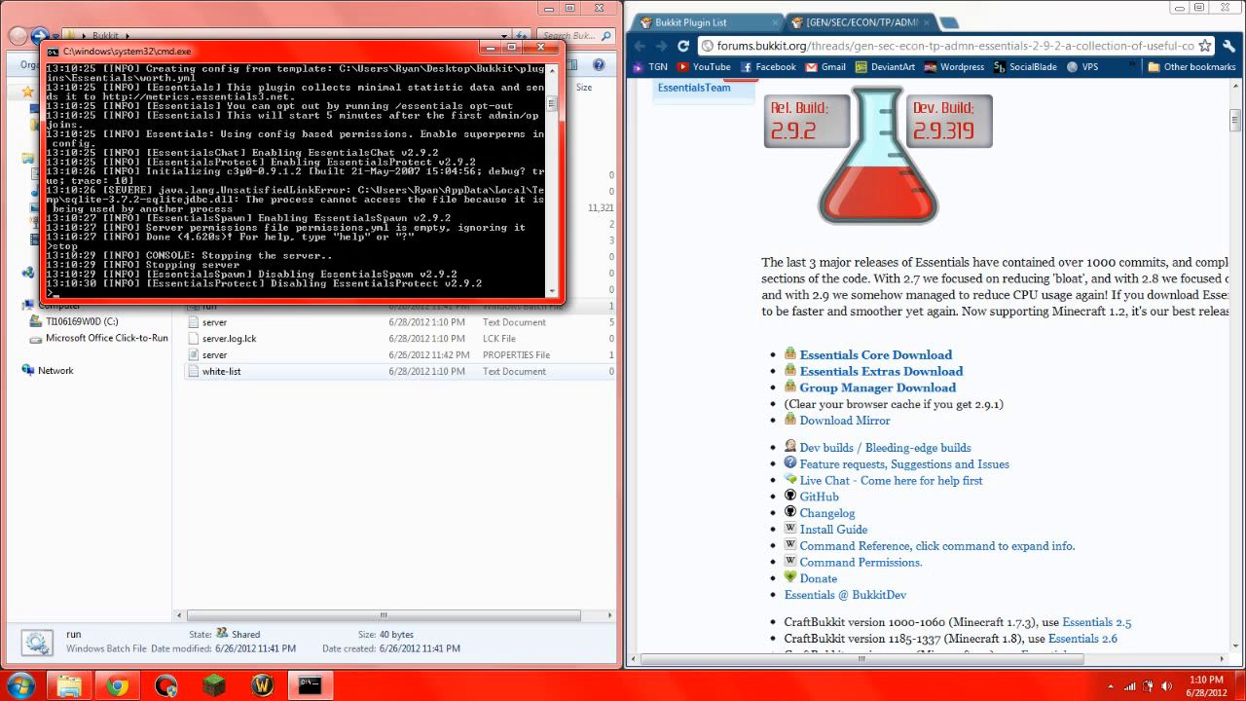
{"action": "left_click", "coordinate": [543, 51]}
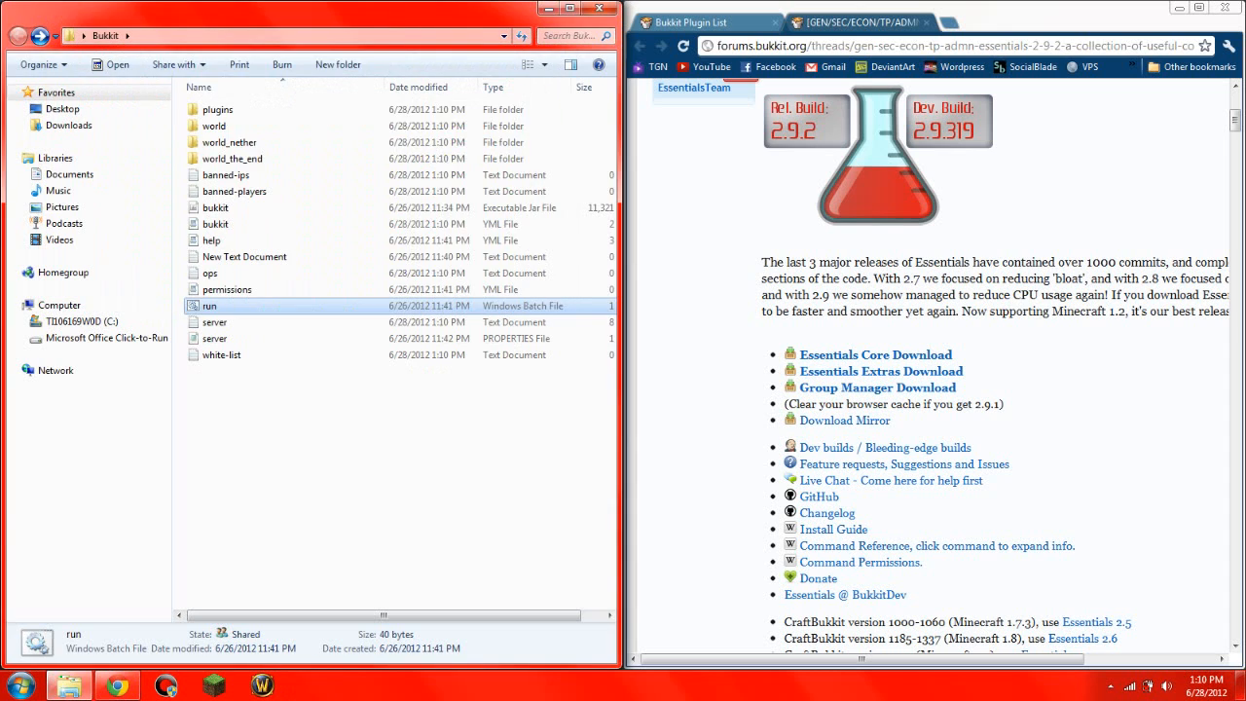
{"action": "double_click", "coordinate": [219, 109]}
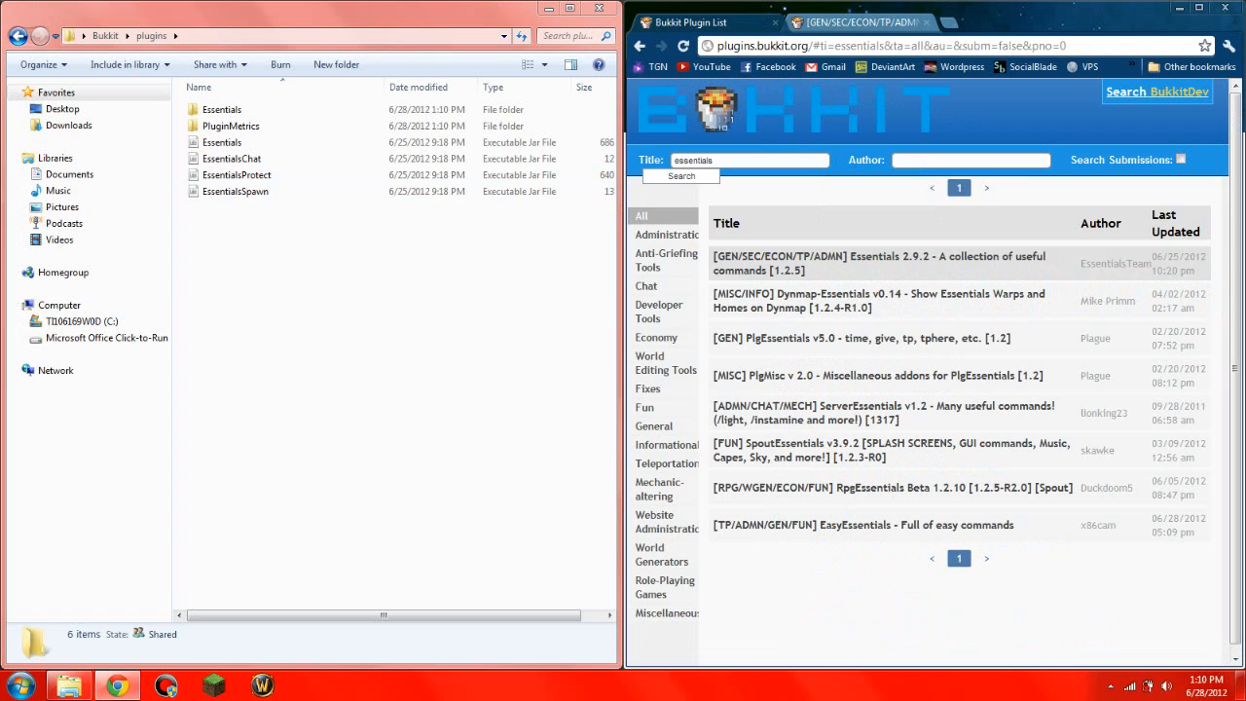
- Search titles for 'world' and reach the WorldEdit BukkitDev page
{"action": "type", "text": "world edit"}
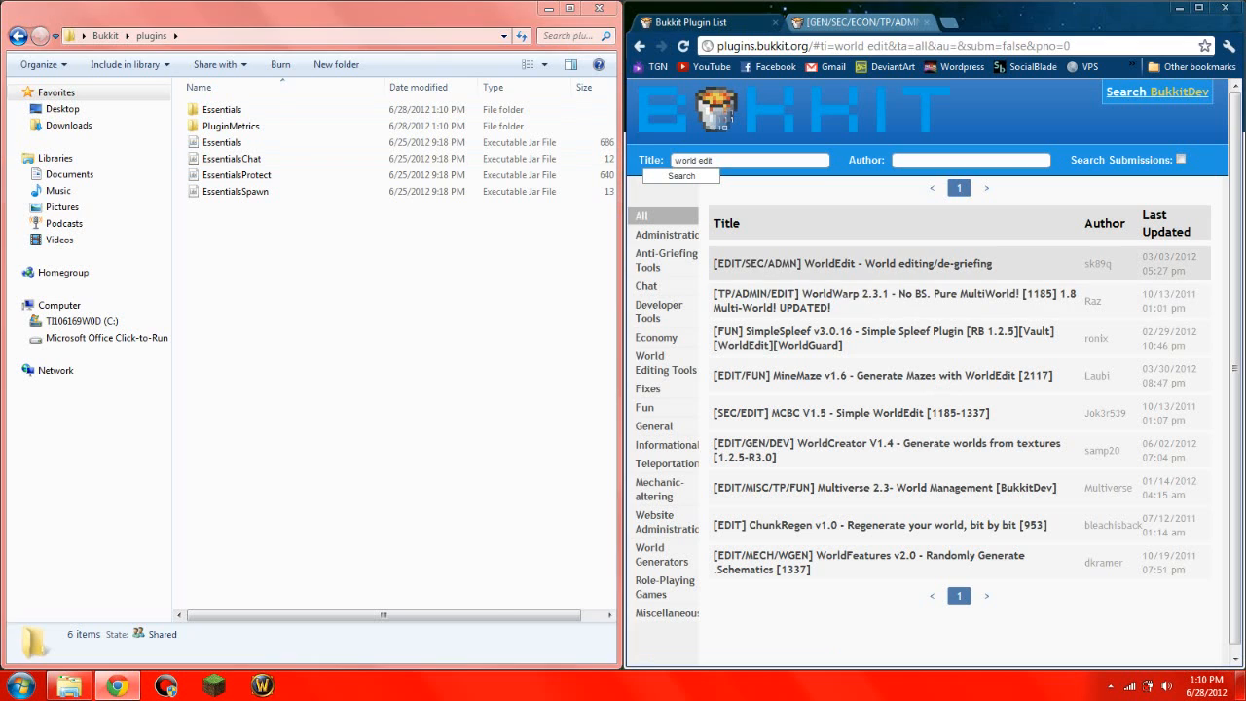
{"action": "left_click", "coordinate": [871, 263]}
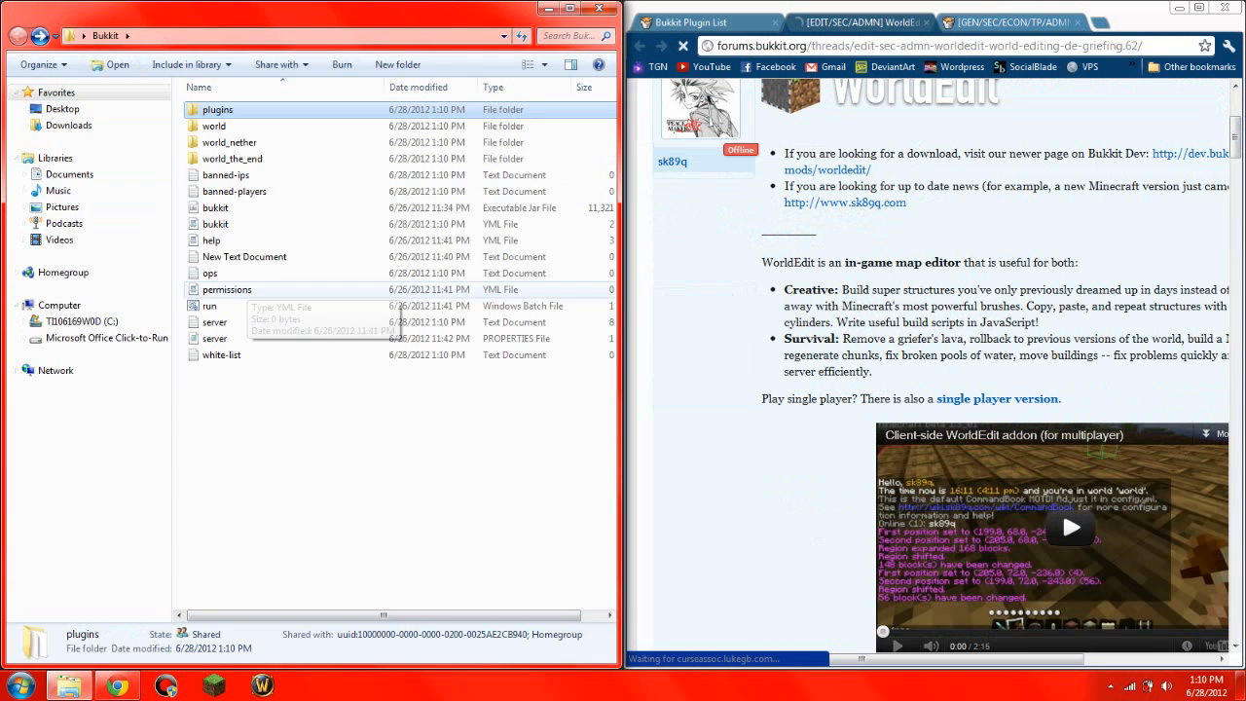
{"action": "double_click", "coordinate": [210, 304]}
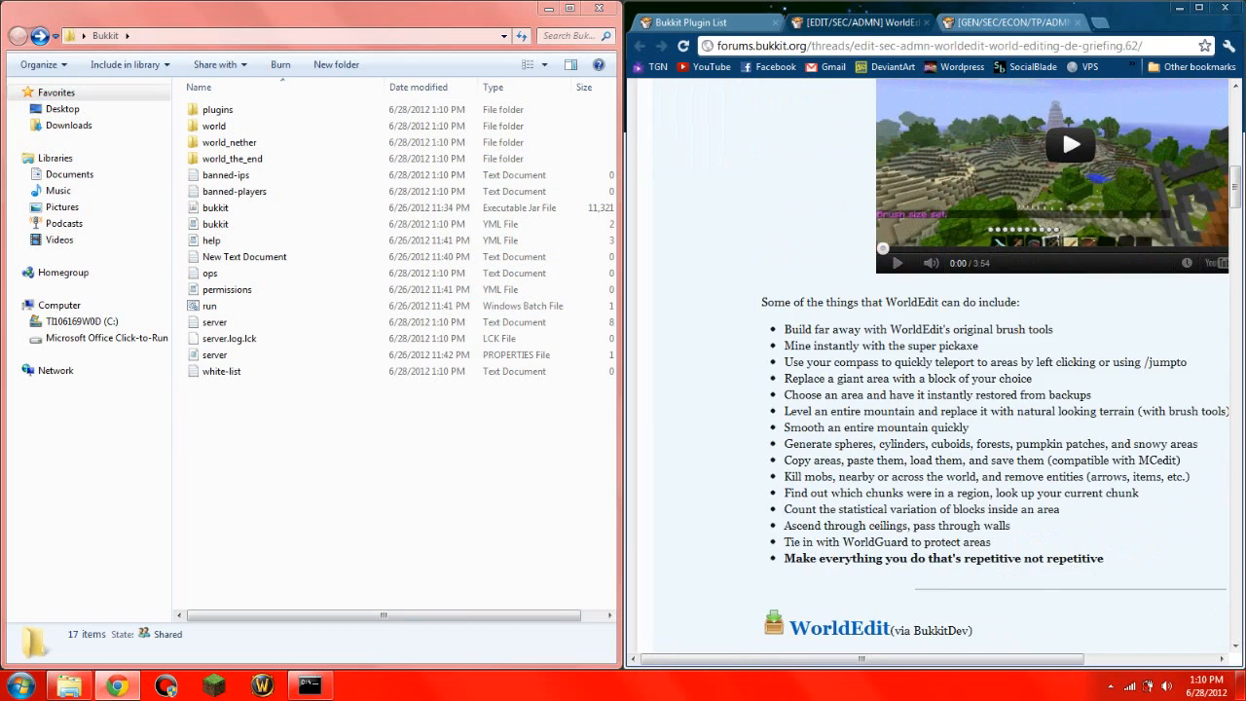
- Select the worldedit-5.3 file entry and download its zip
{"action": "scroll", "scroll_direction": "down", "scroll_amount": 3}
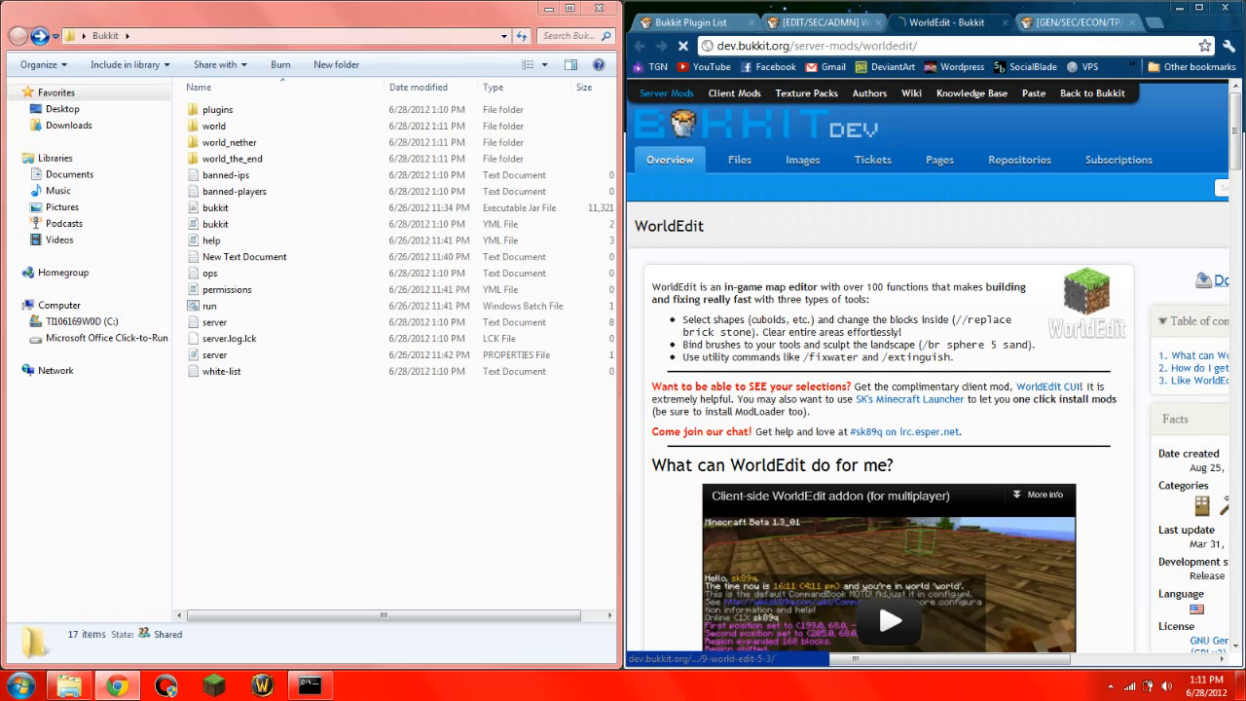
{"action": "left_click", "coordinate": [740, 160]}
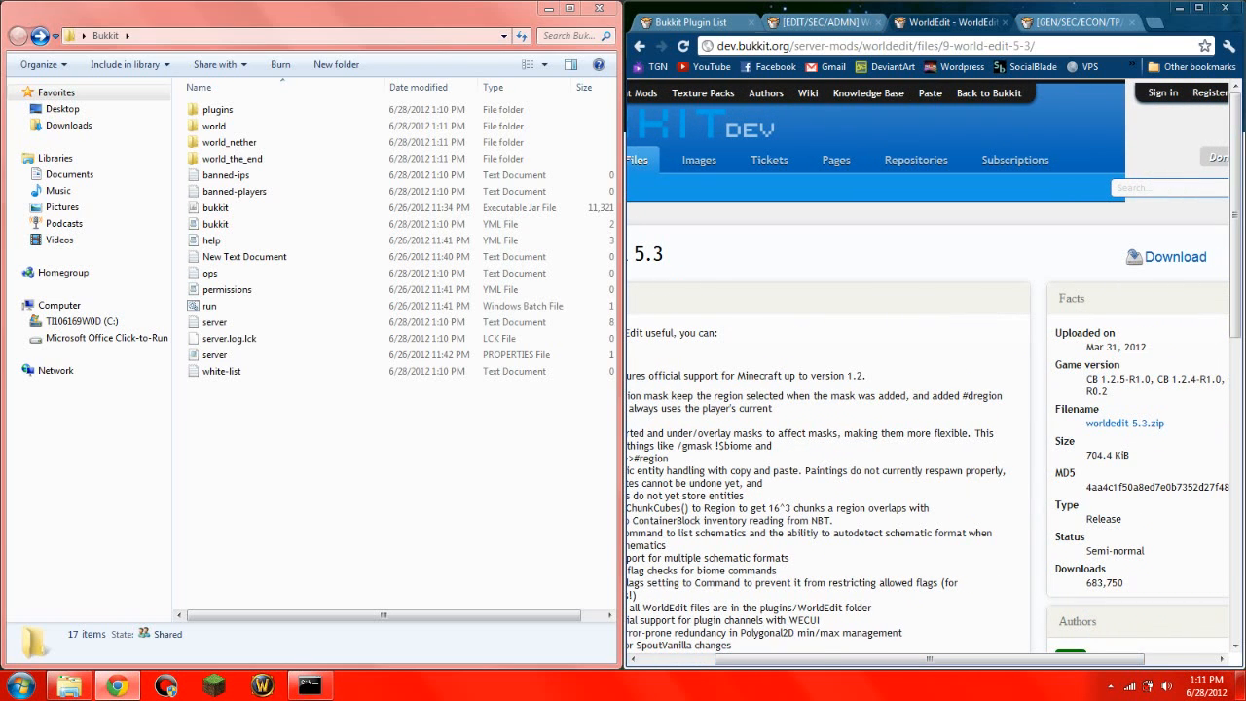
{"action": "left_click", "coordinate": [1176, 257]}
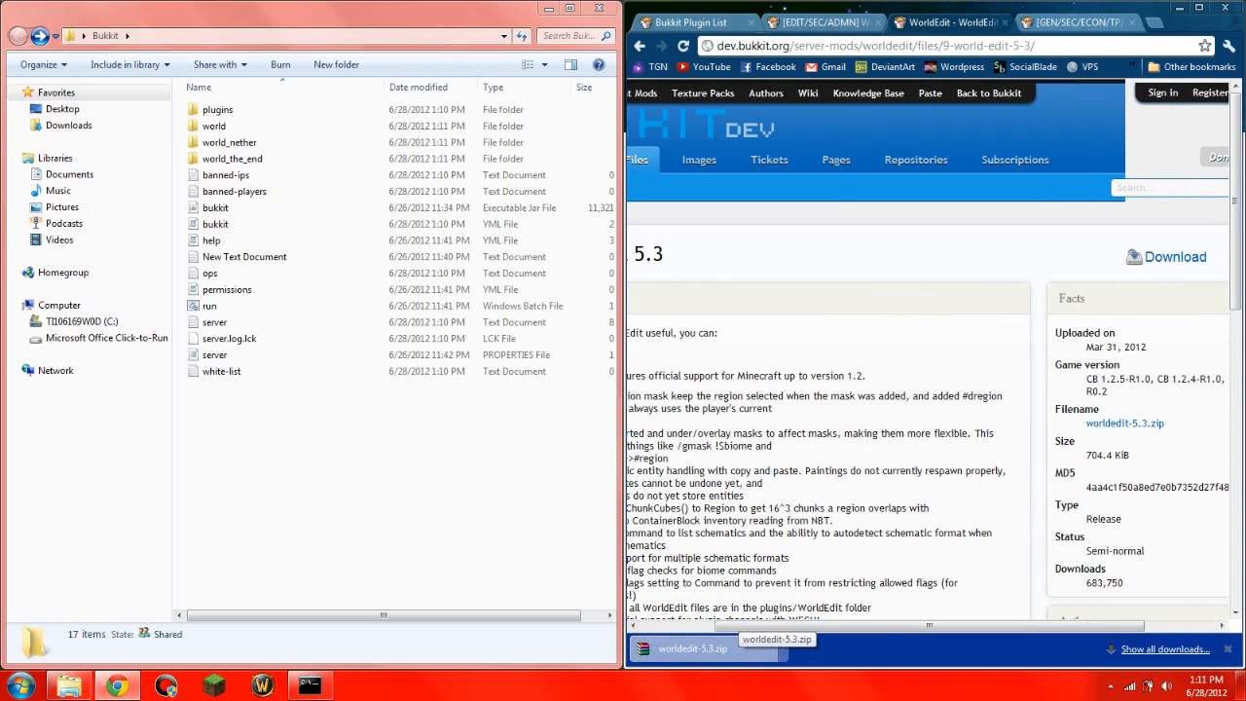
- Extract WorldEdit.jar and the craftscripts folder from worldedit-5.3.zip into Bukkit\plugins
{"action": "left_click", "coordinate": [691, 647]}
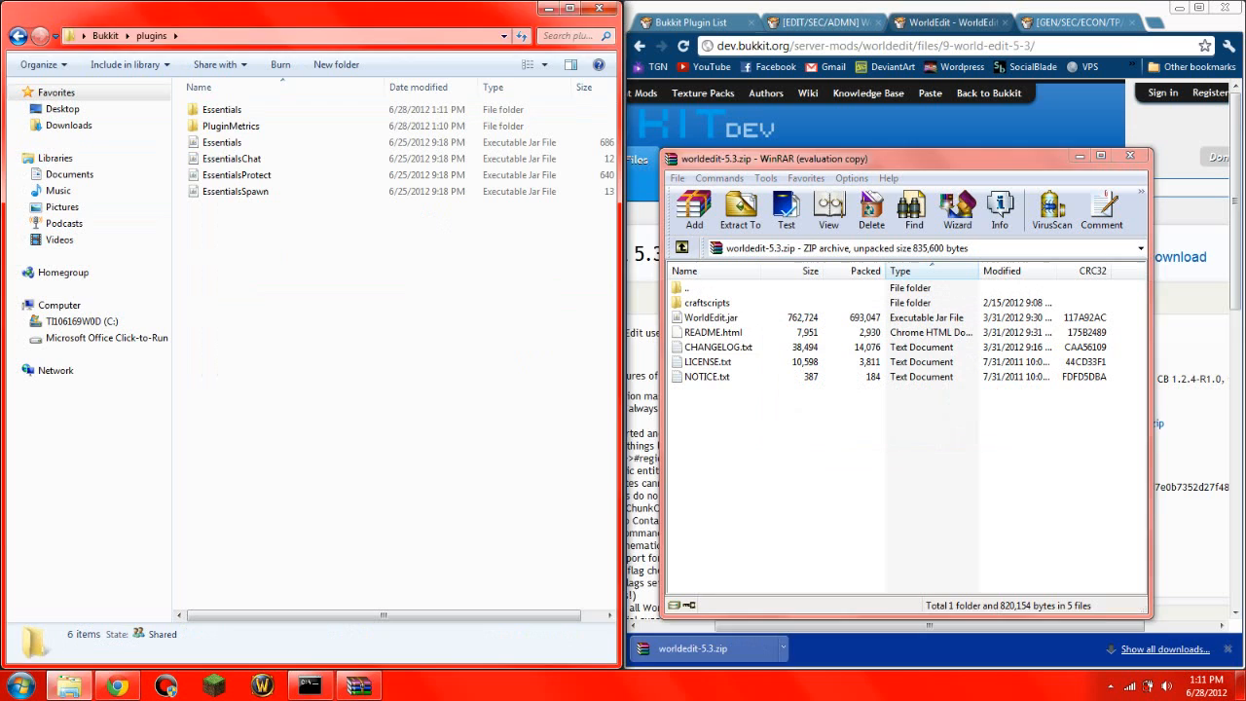
{"action": "left_click", "coordinate": [710, 317]}
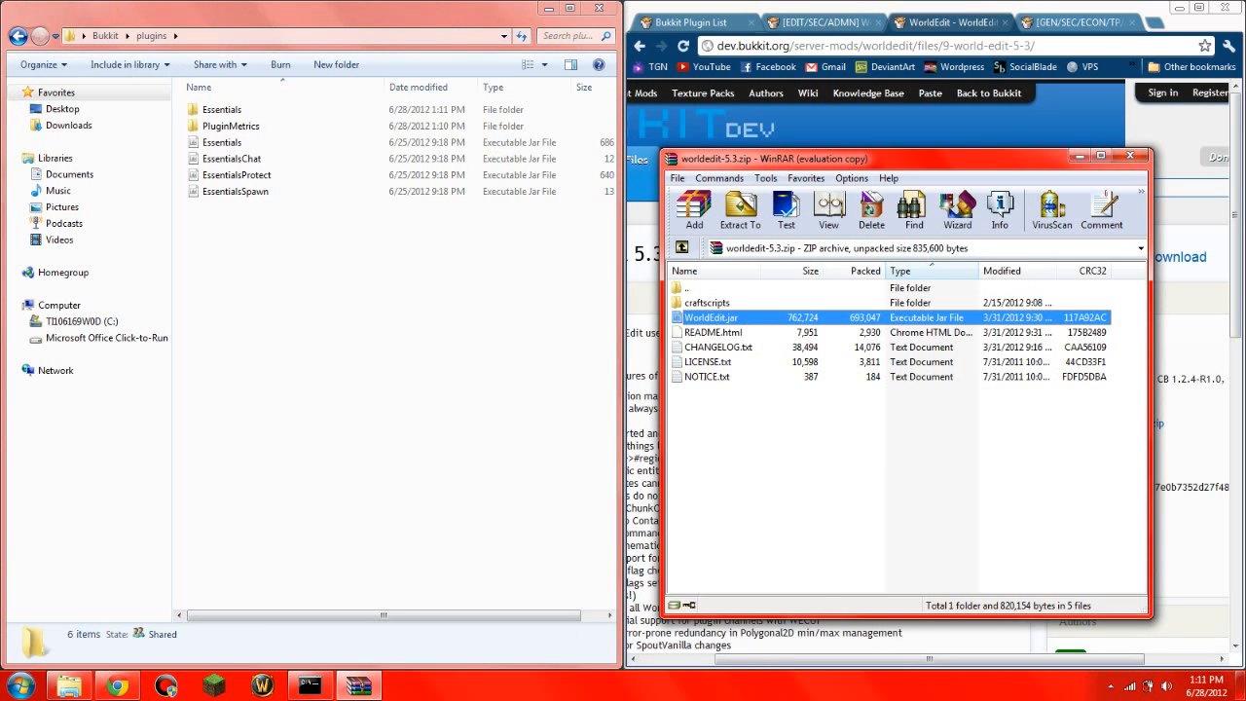
{"action": "left_click", "coordinate": [711, 317]}
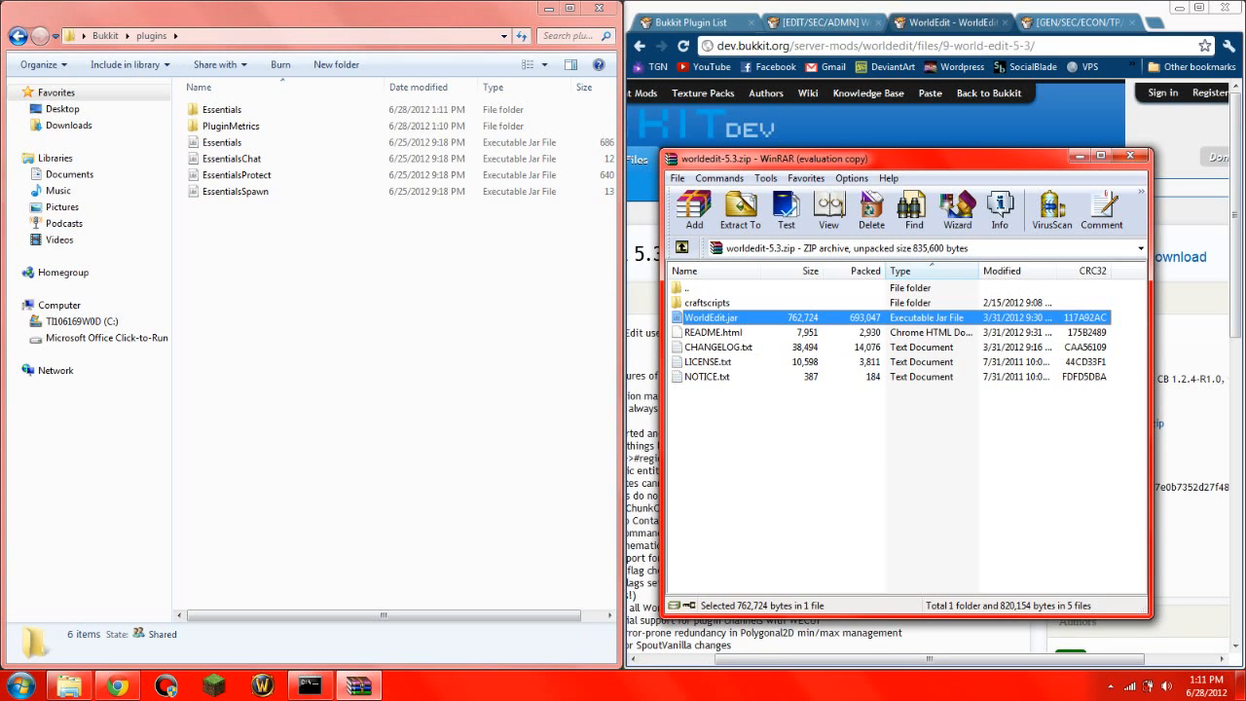
{"action": "left_click", "coordinate": [711, 303]}
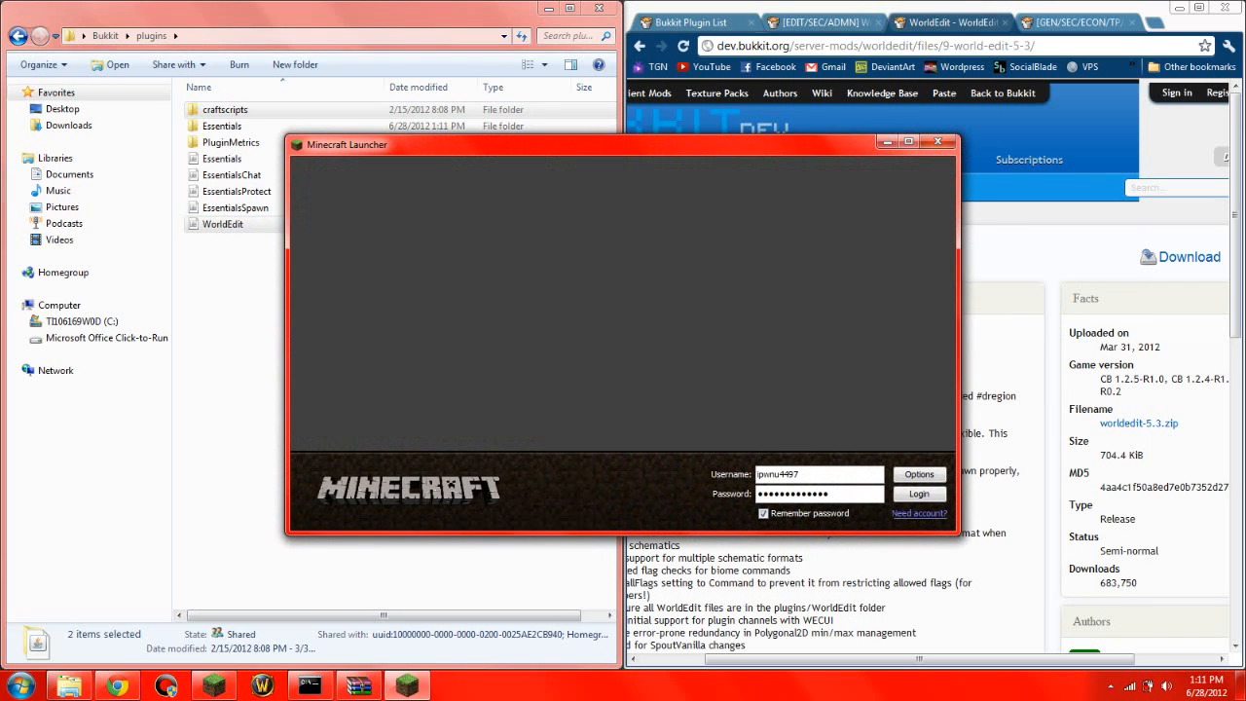
- Log in and Direct Connect to localhost to join the local server
{"action": "left_click", "coordinate": [919, 495]}
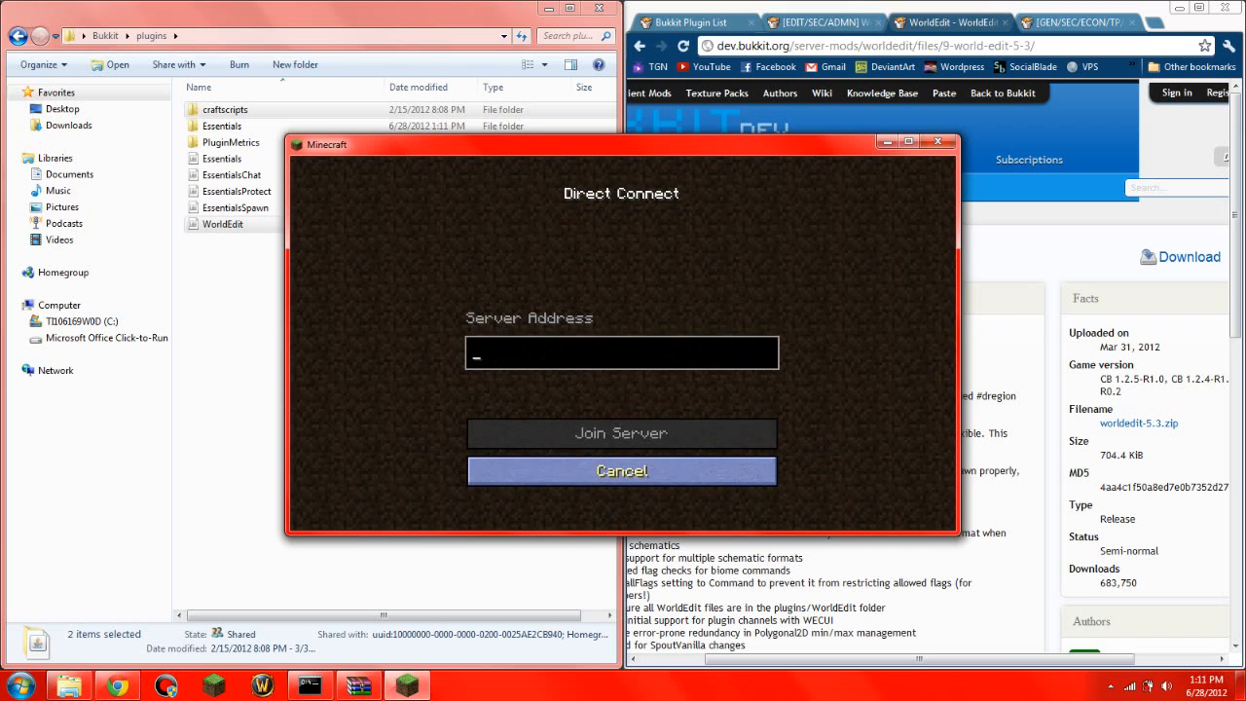
{"action": "type", "text": "loaclhos"}
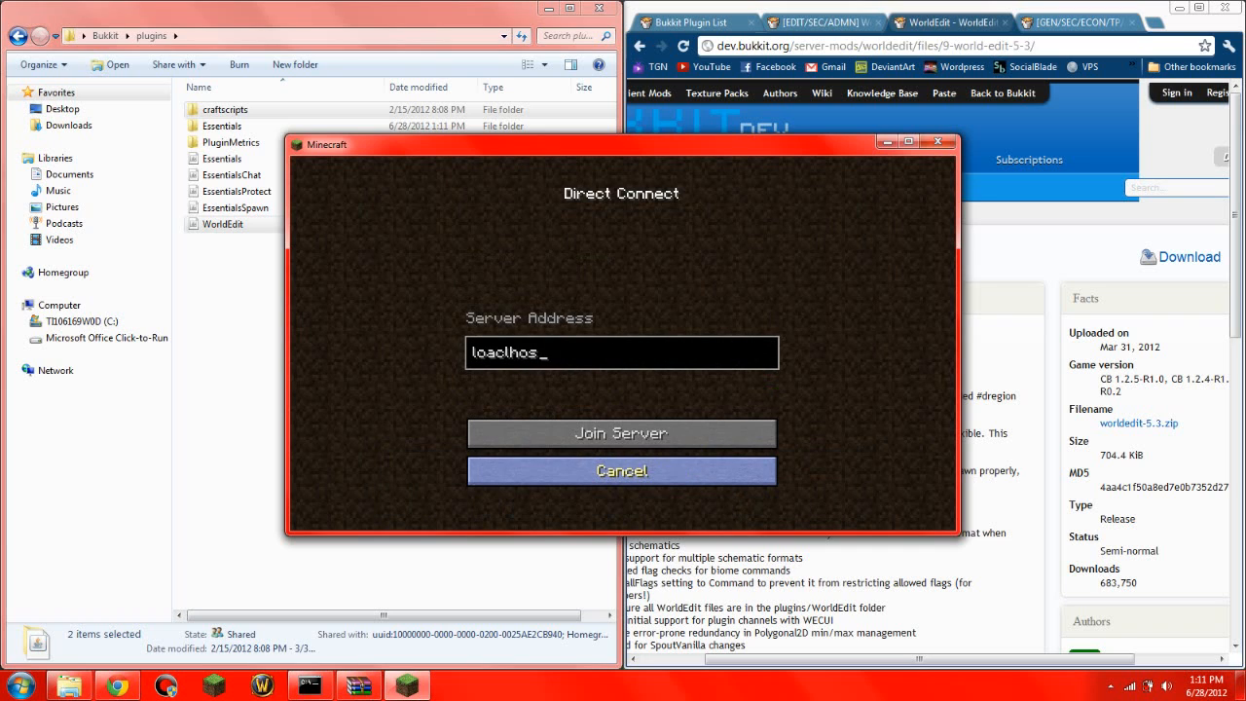
{"action": "type", "text": "localhos"}
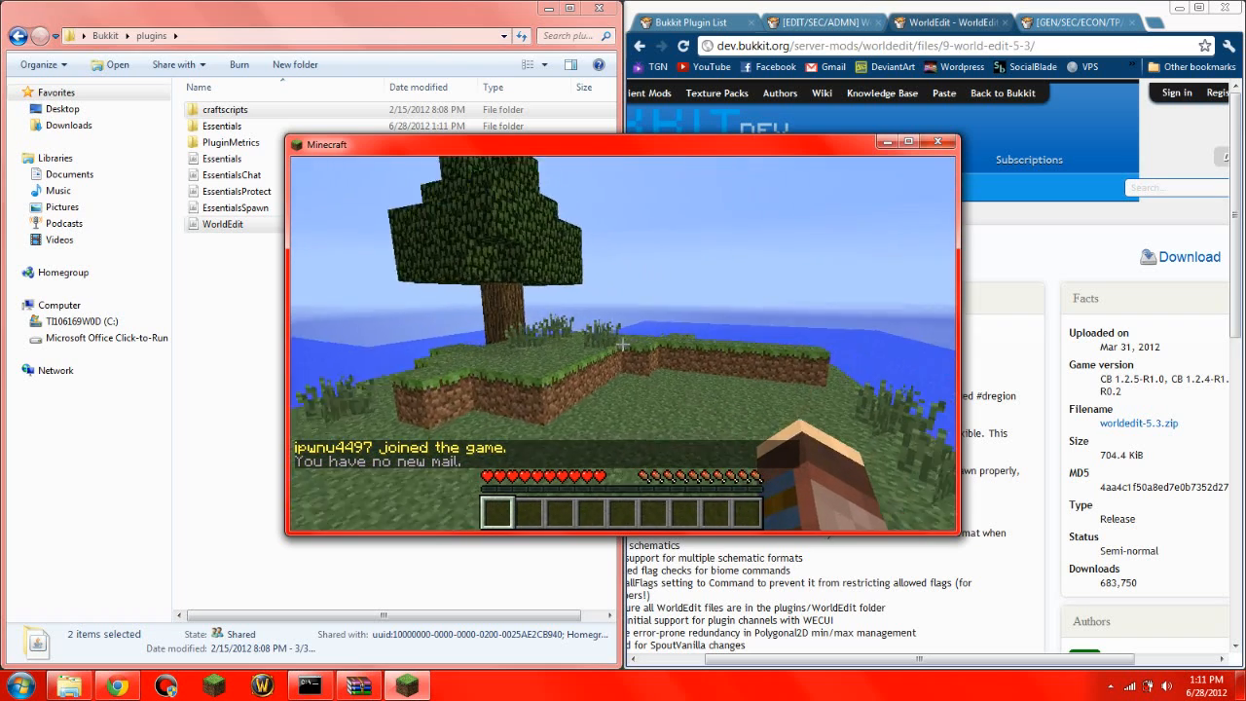
- Run /plugins in chat, seeing only the four Essentials plugins, then pause to reach the console
{"action": "key", "text": "Escape"}
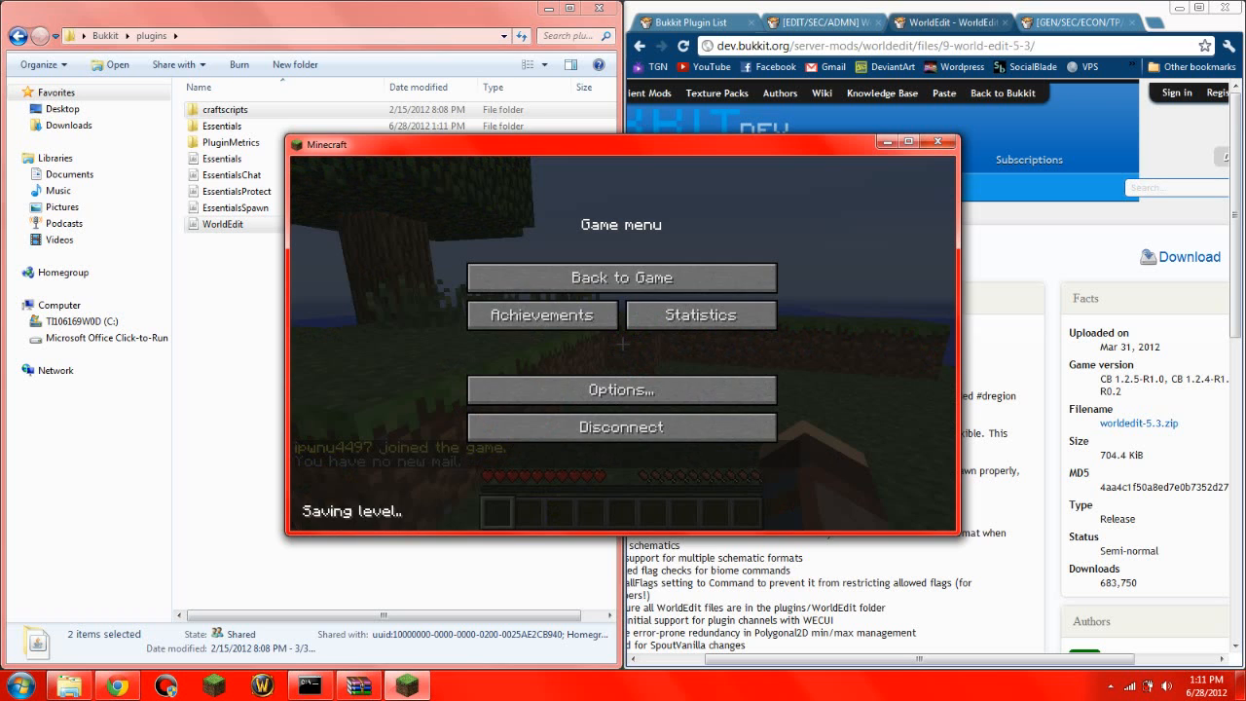
{"action": "left_click", "coordinate": [619, 276]}
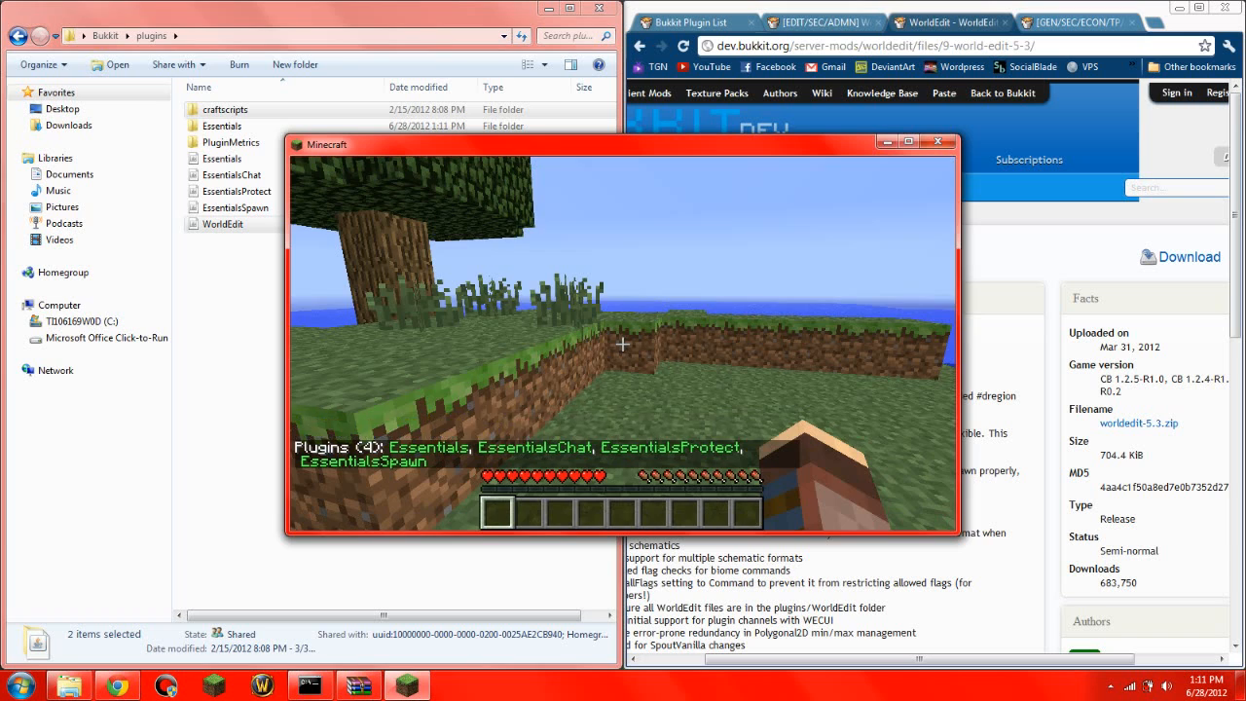
{"action": "key", "text": "Escape"}
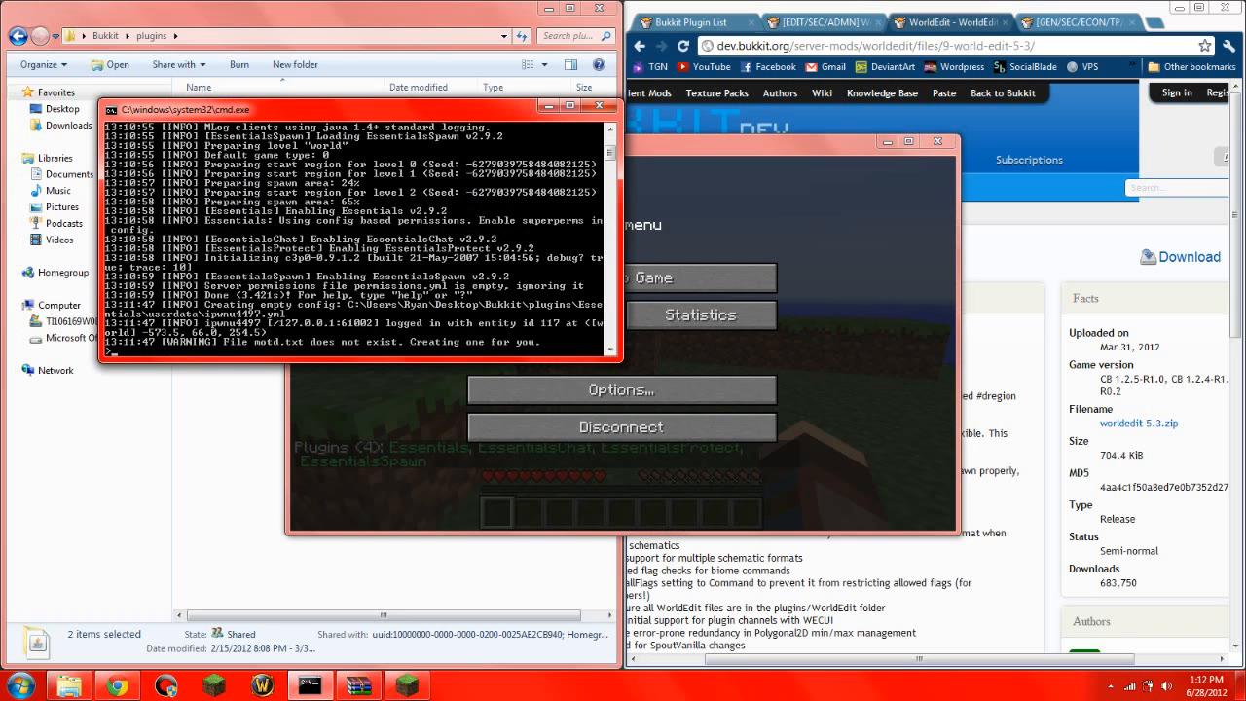
- Reload the server from its console and rerun /plugins, now listing five plugins including WorldEdit
{"action": "type", "text": "reload"}
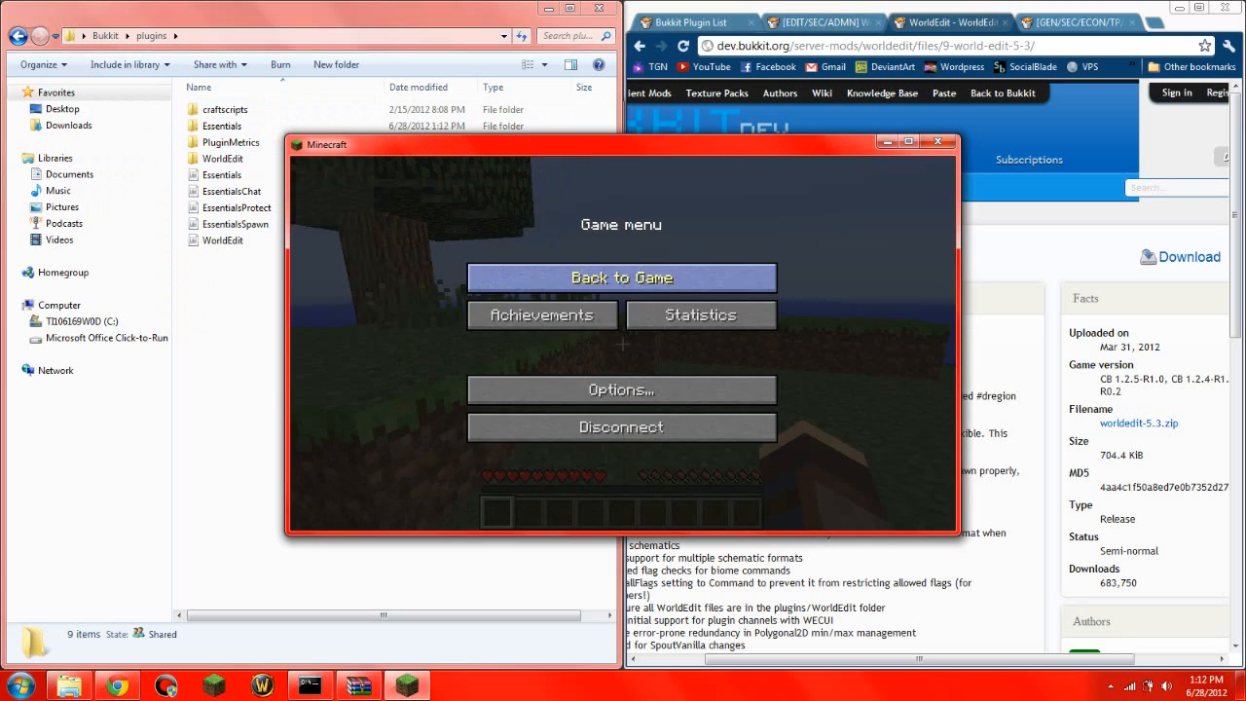
{"action": "left_click", "coordinate": [621, 276]}
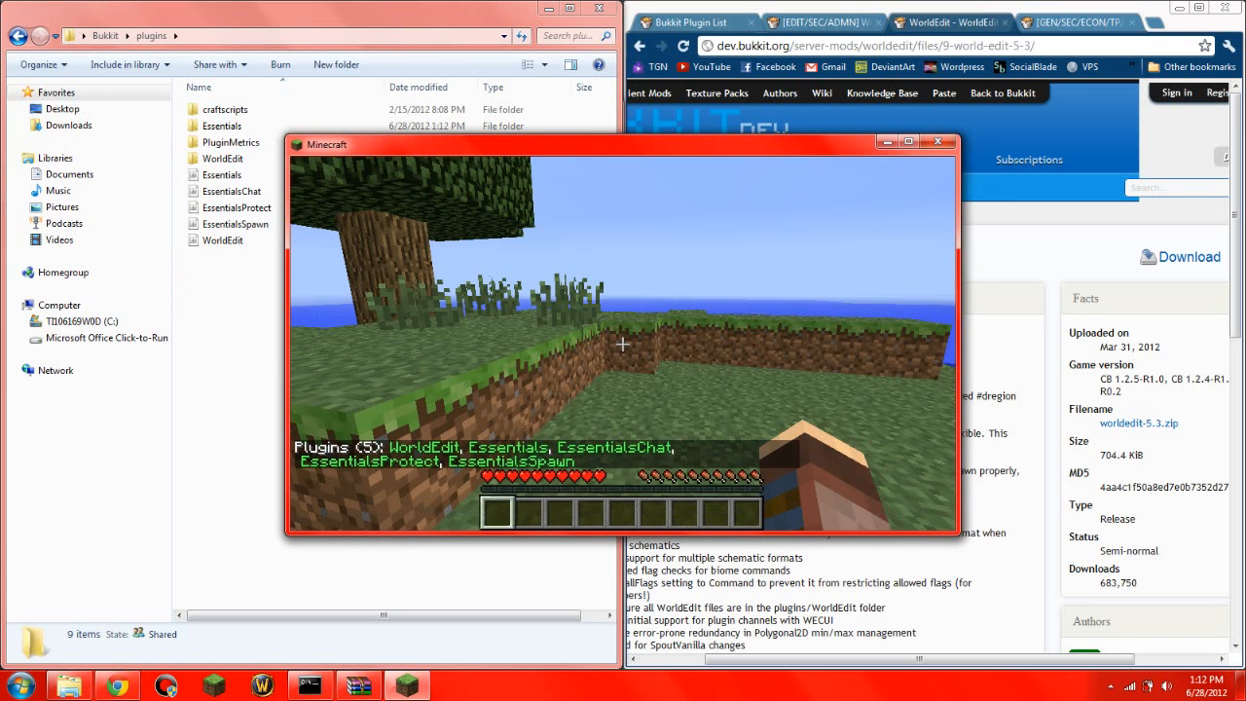
{"action": "key", "text": "Escape"}
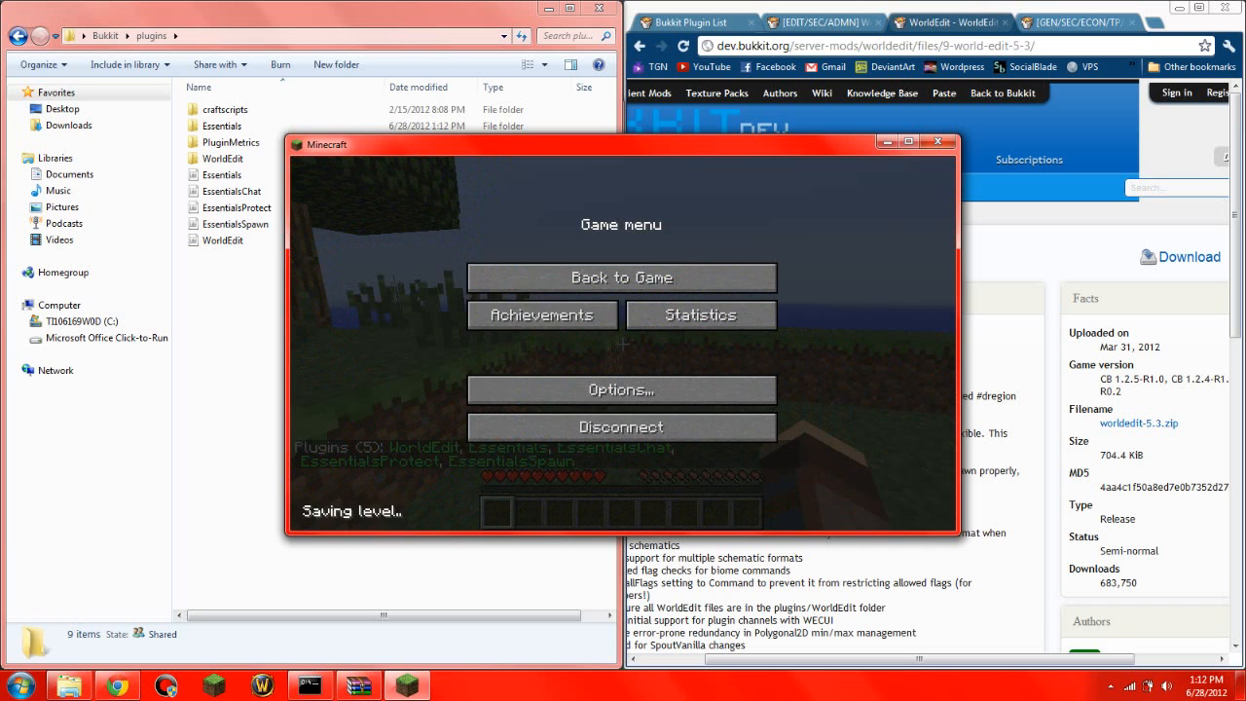